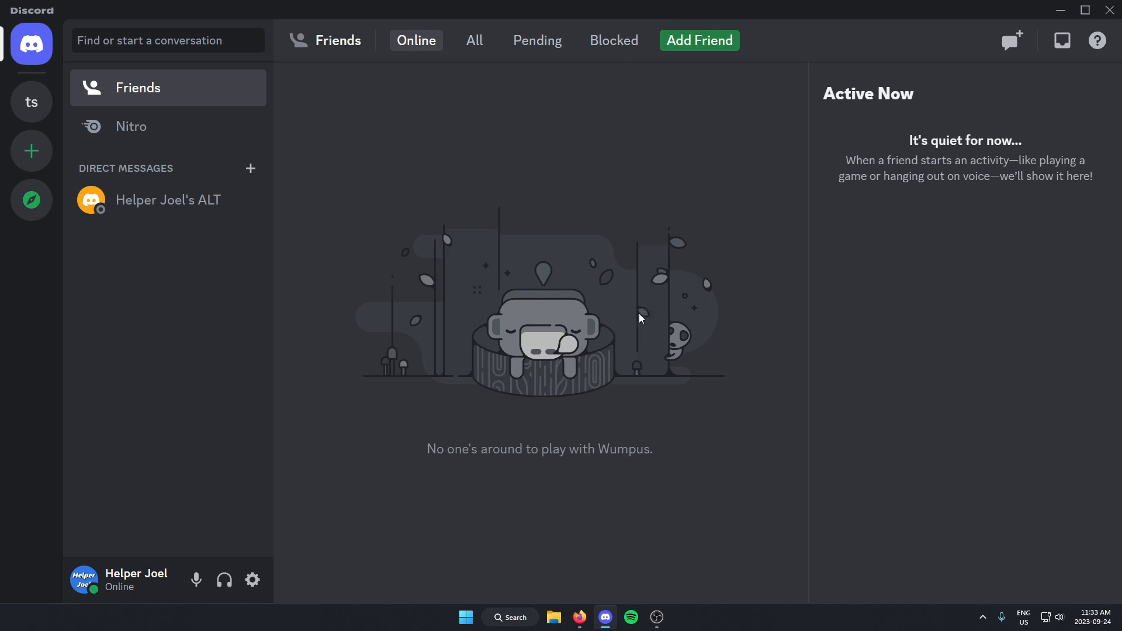
{"action": "mouse_move", "coordinate": [31, 102]}
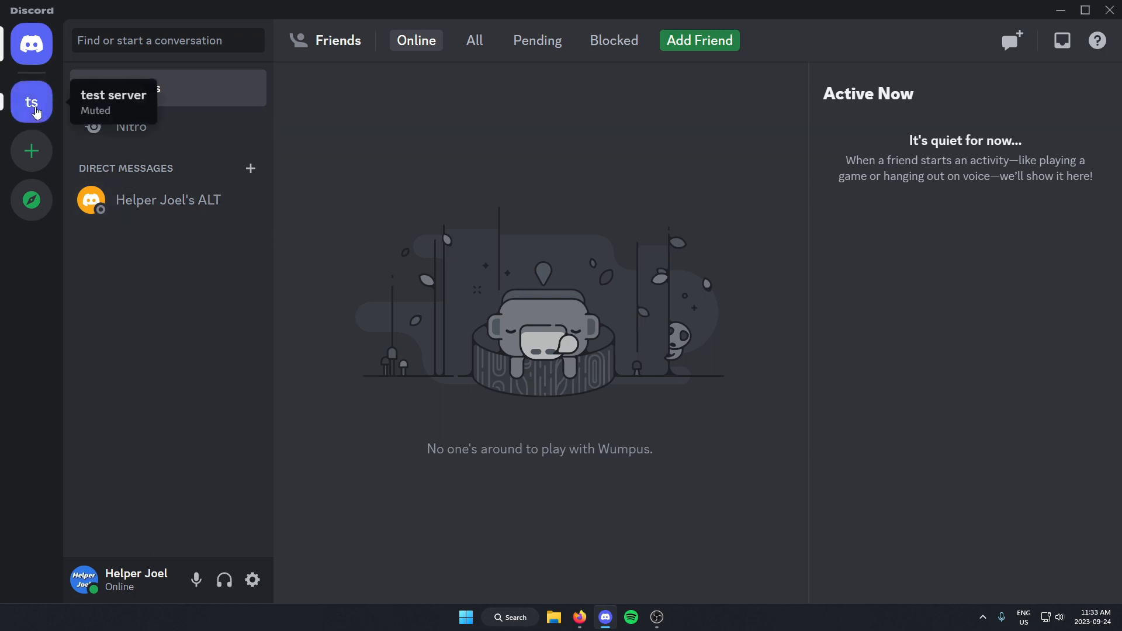
Enter test server and open its server options dropdown from the header
{"action": "left_click", "coordinate": [32, 102]}
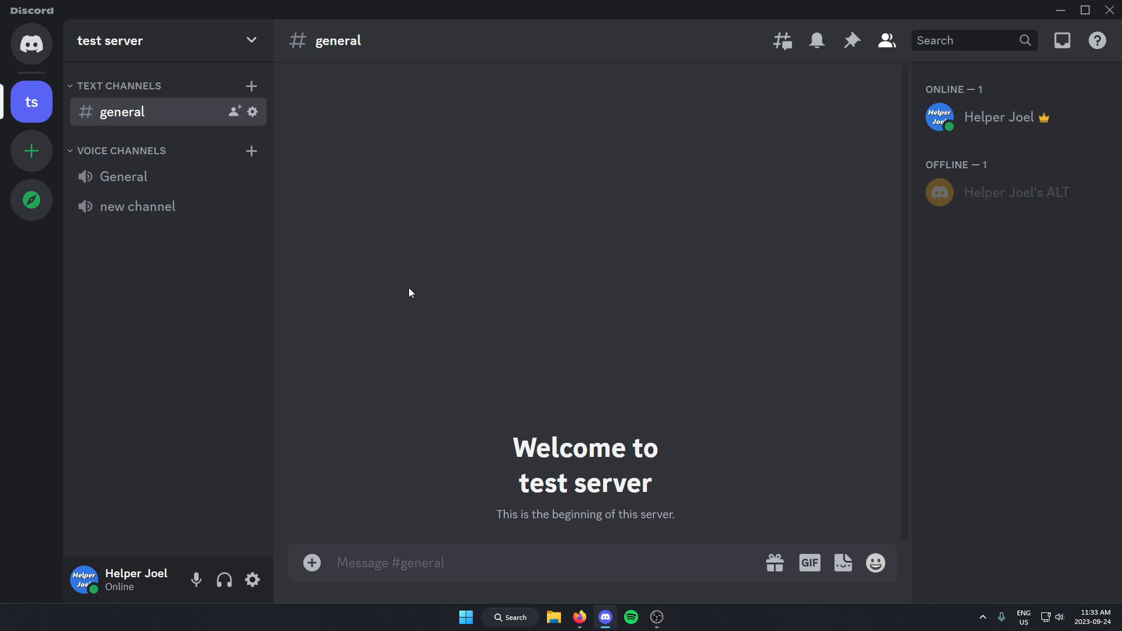
{"action": "mouse_move", "coordinate": [143, 48]}
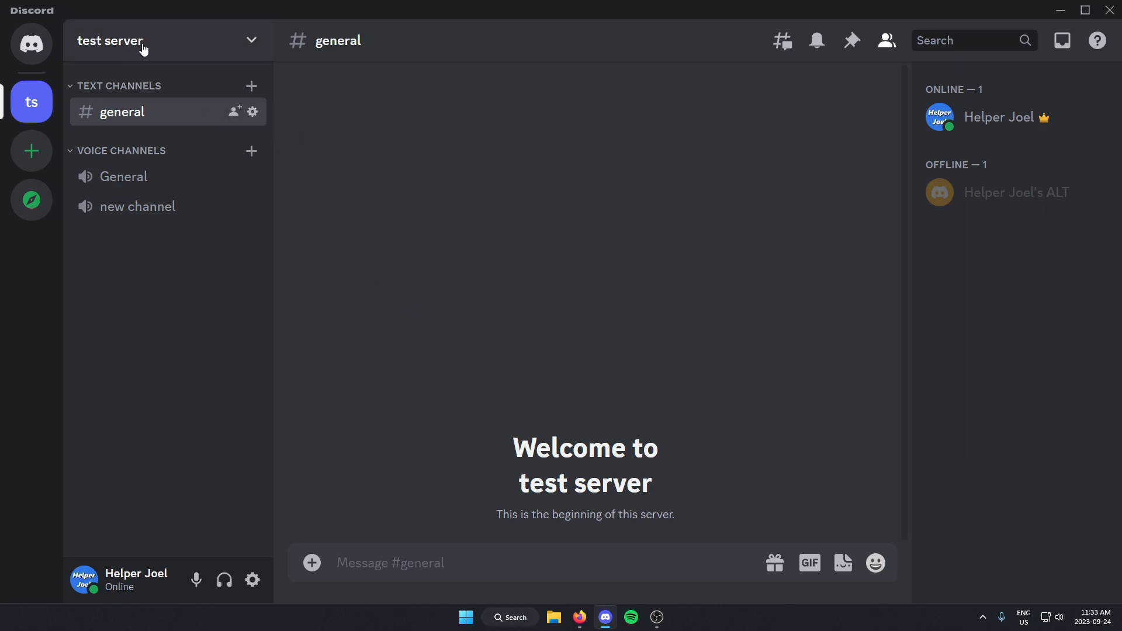
{"action": "left_click", "coordinate": [143, 41]}
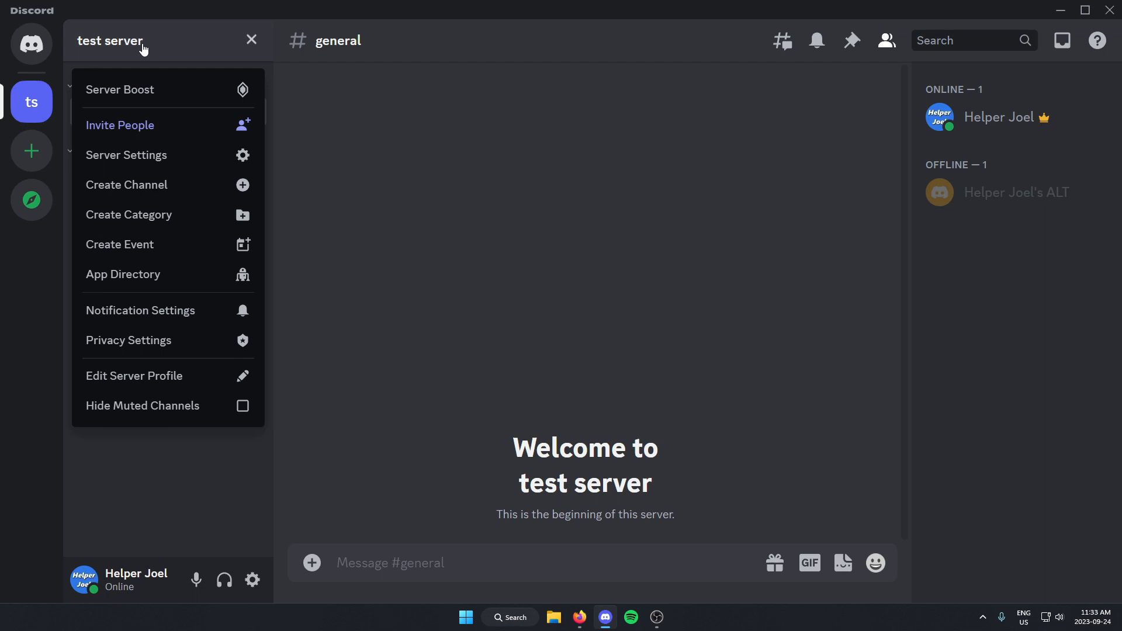
{"action": "mouse_move", "coordinate": [127, 155]}
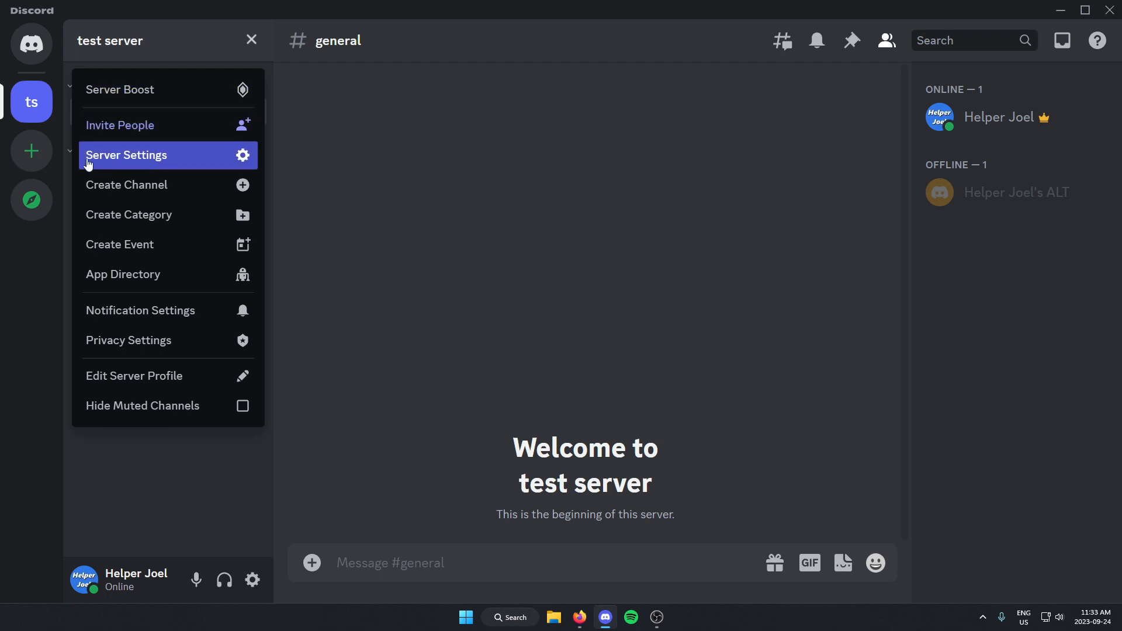
Open test server's Server Settings and go to App Directory under Apps
{"action": "left_click", "coordinate": [126, 154]}
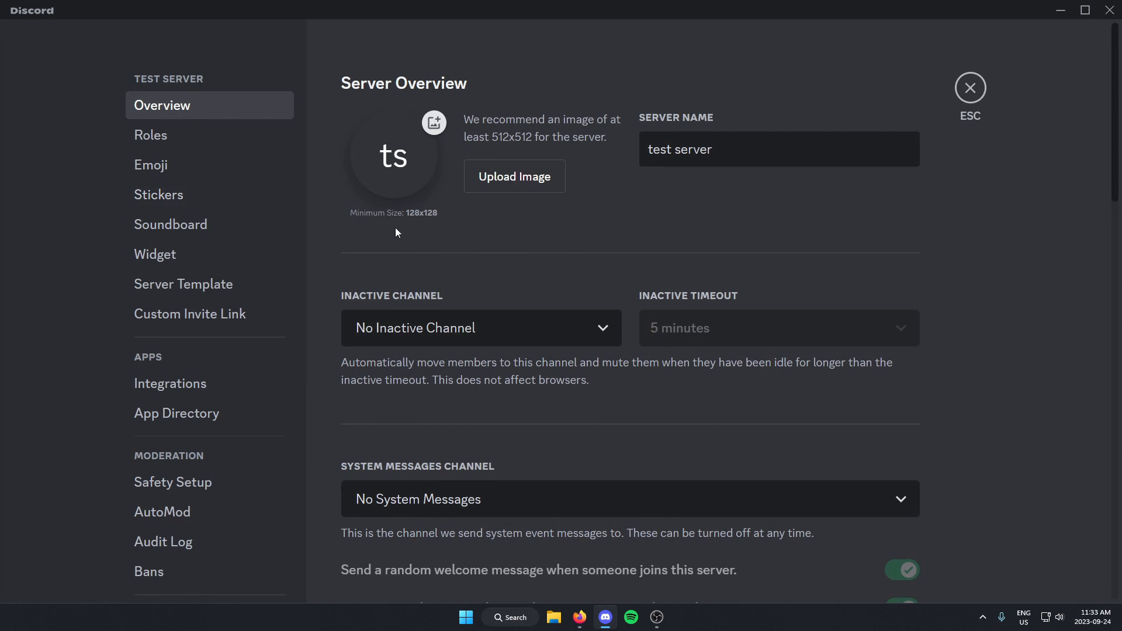
{"action": "mouse_move", "coordinate": [109, 214]}
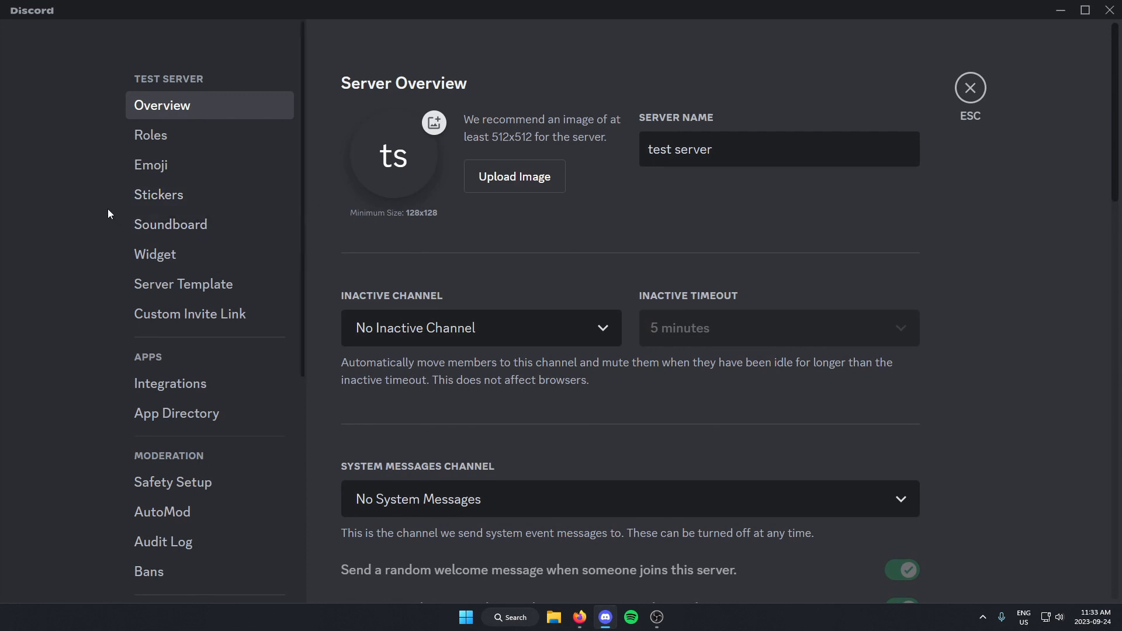
{"action": "scroll", "scroll_direction": "down", "scroll_amount": 3}
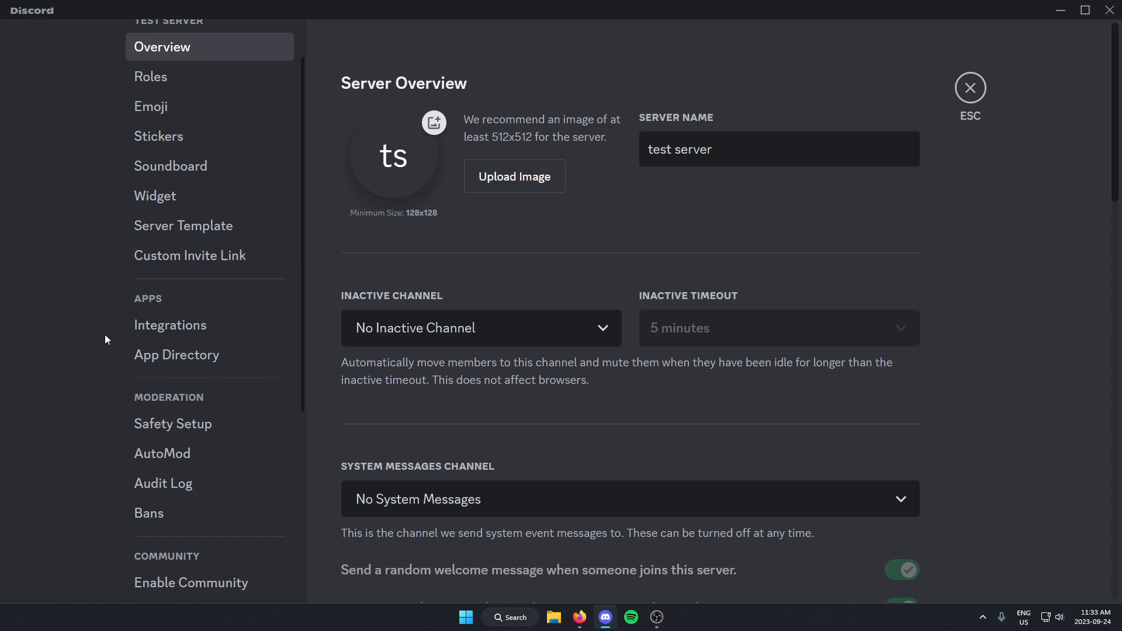
{"action": "mouse_move", "coordinate": [176, 354]}
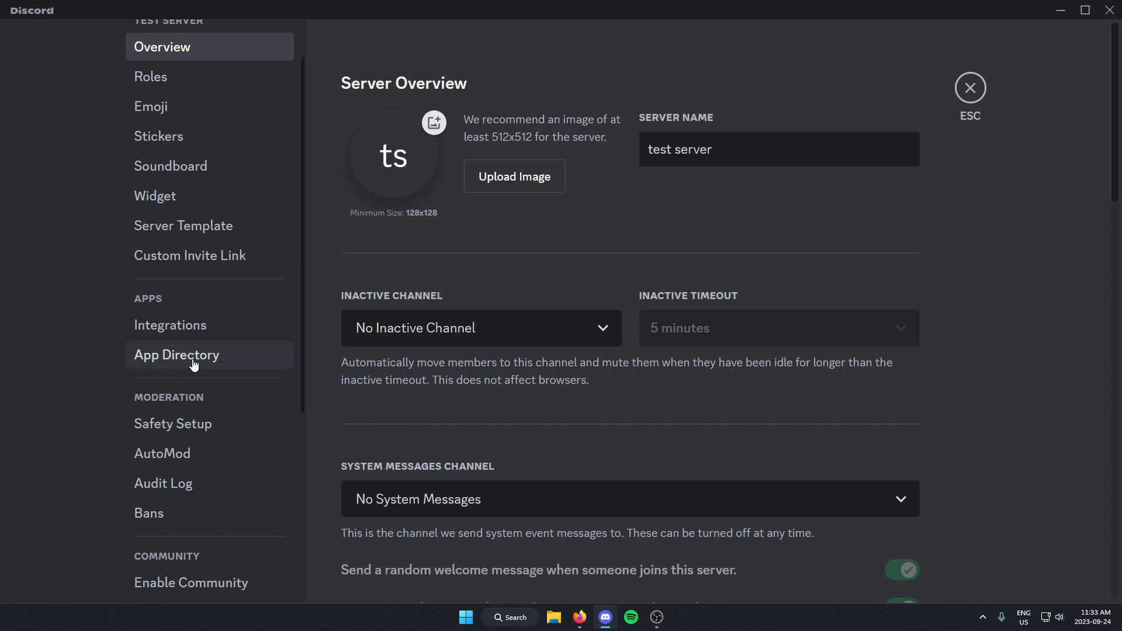
{"action": "left_click", "coordinate": [177, 354]}
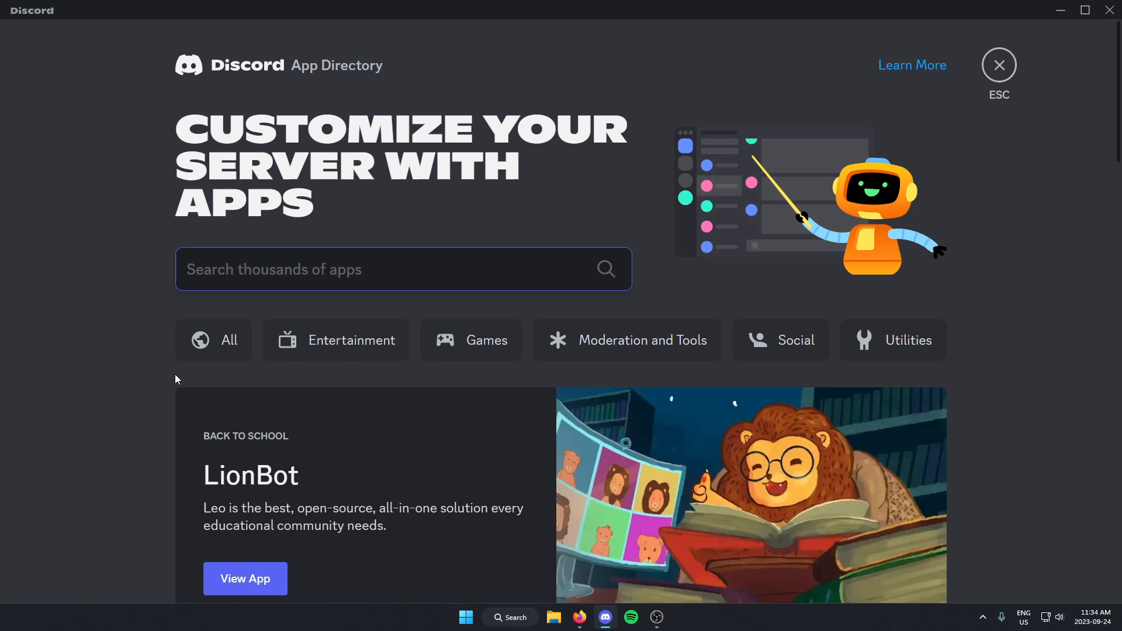
Search the App Directory for 'dank memer' and open the Dank Memer app page
{"action": "left_click", "coordinate": [403, 269]}
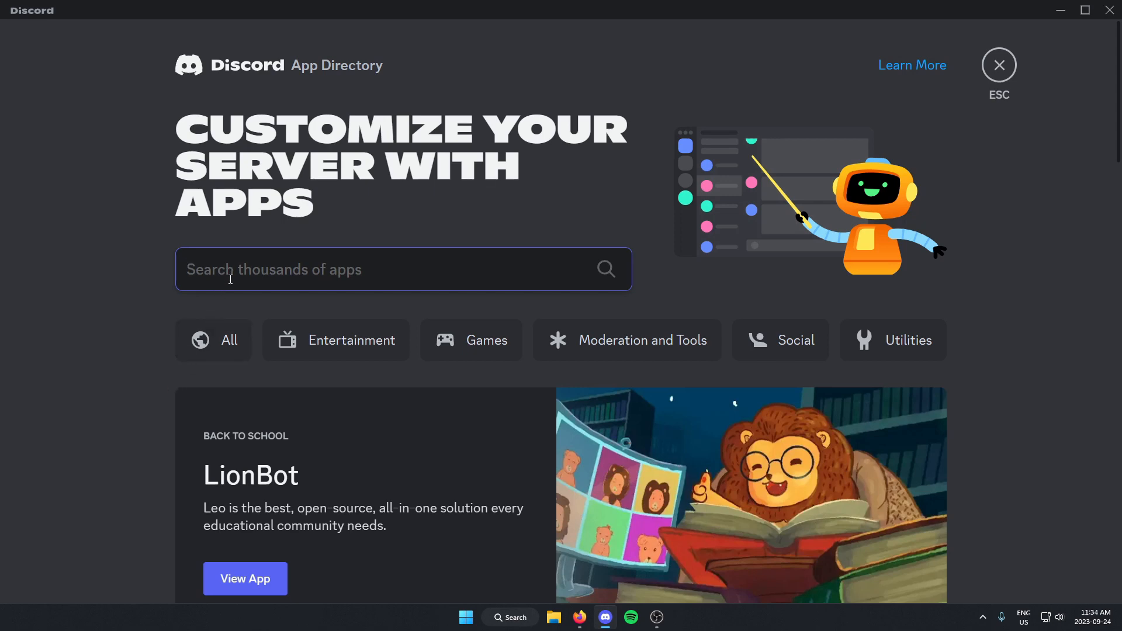
{"action": "type", "text": "d"}
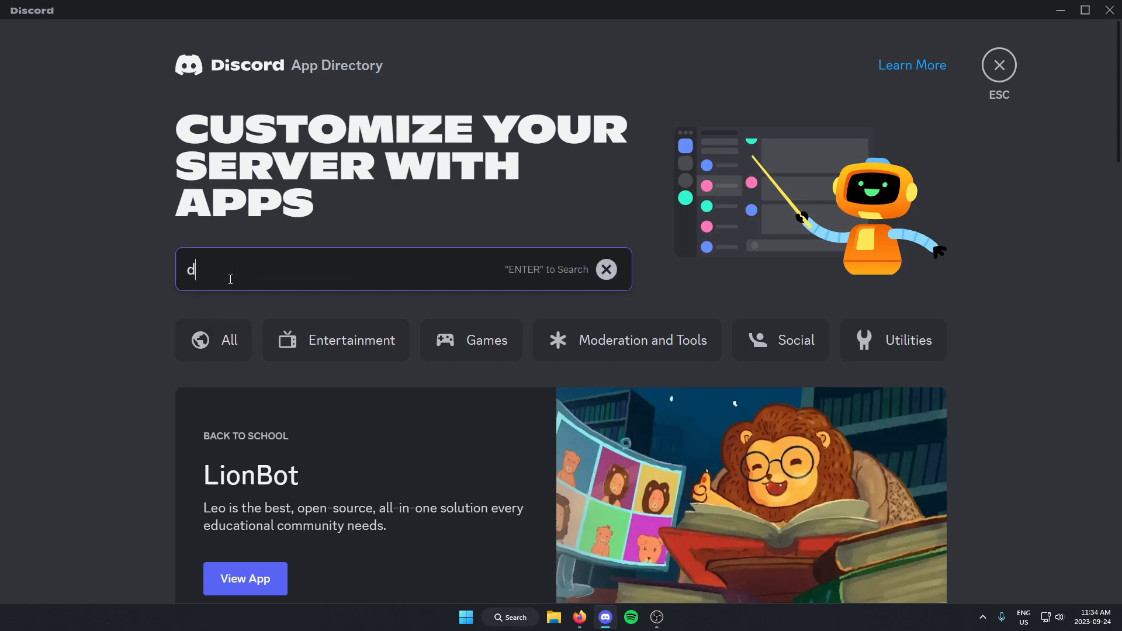
{"action": "type", "text": "ank memer"}
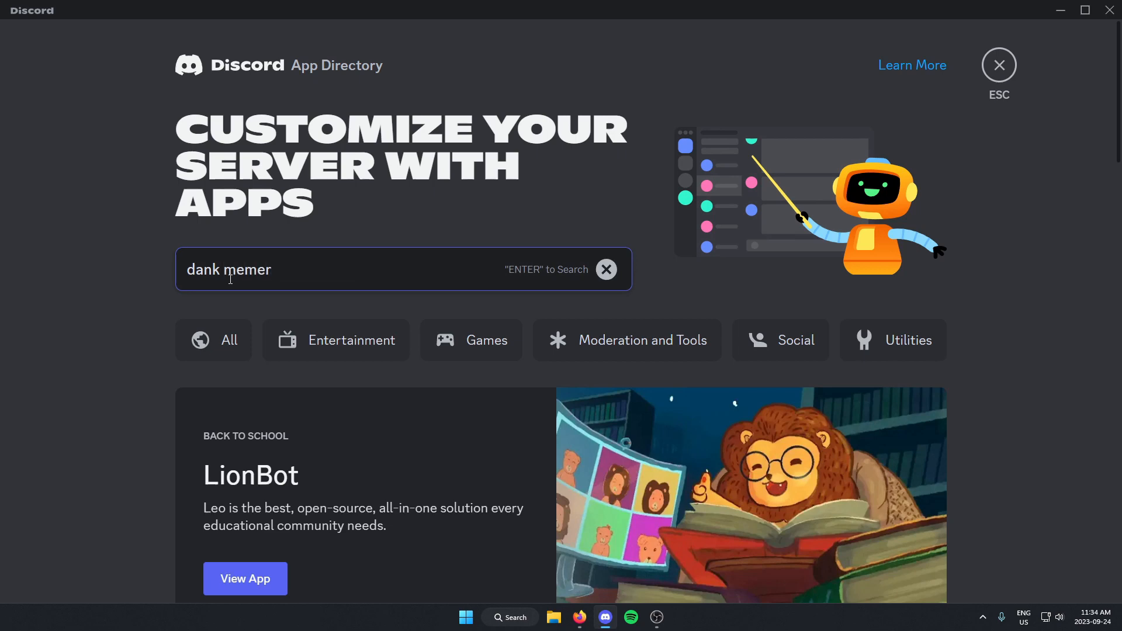
{"action": "key", "text": "enter"}
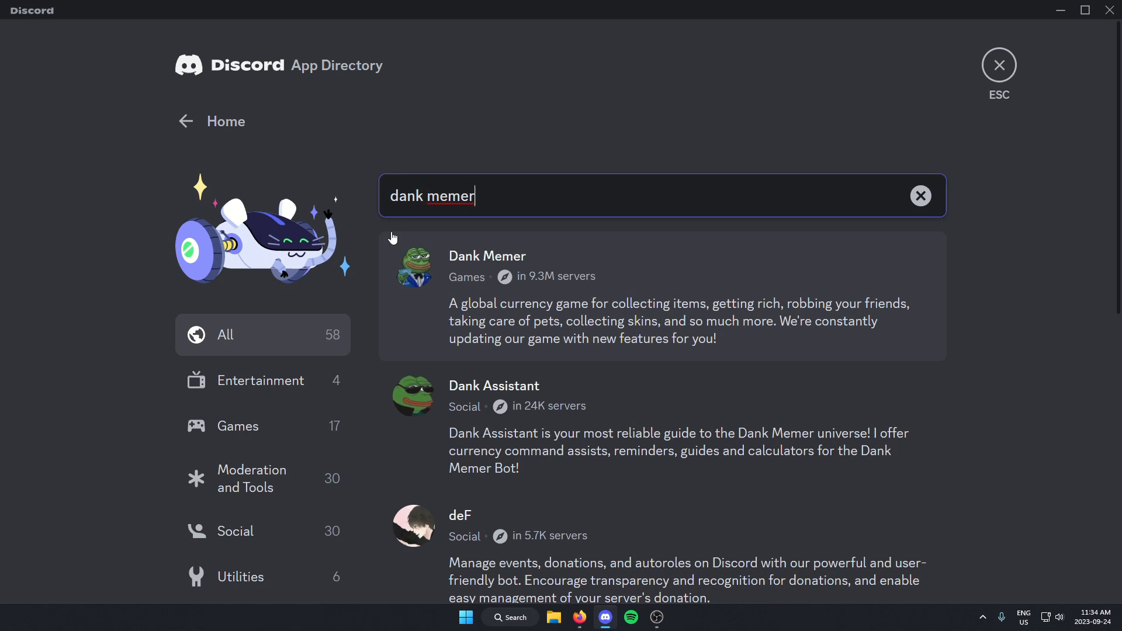
{"action": "mouse_move", "coordinate": [476, 236]}
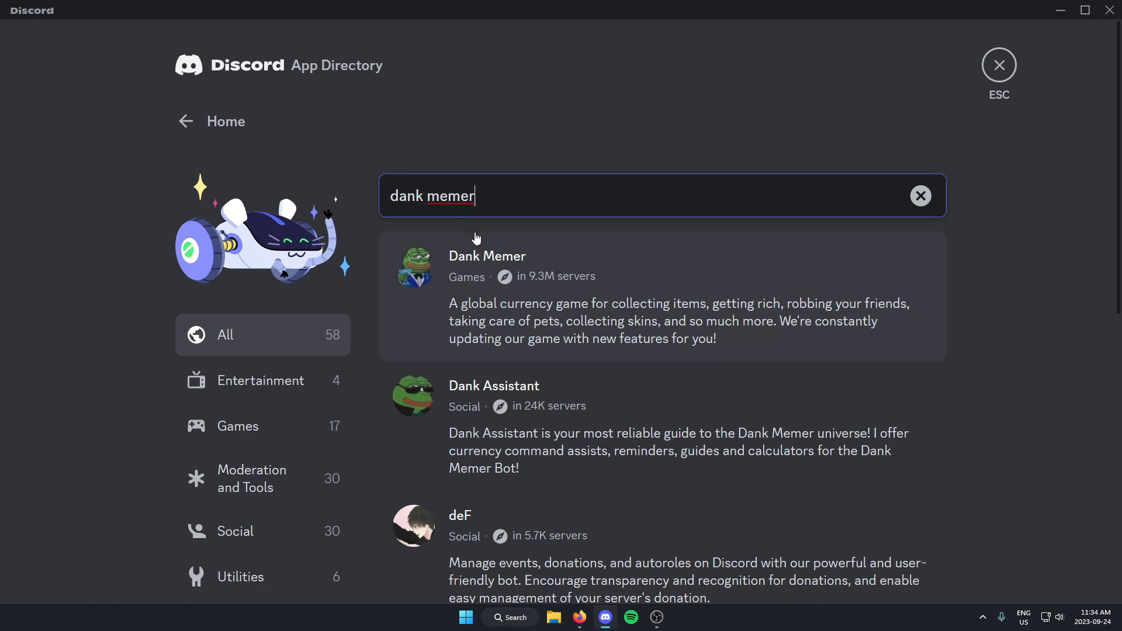
{"action": "mouse_move", "coordinate": [588, 280]}
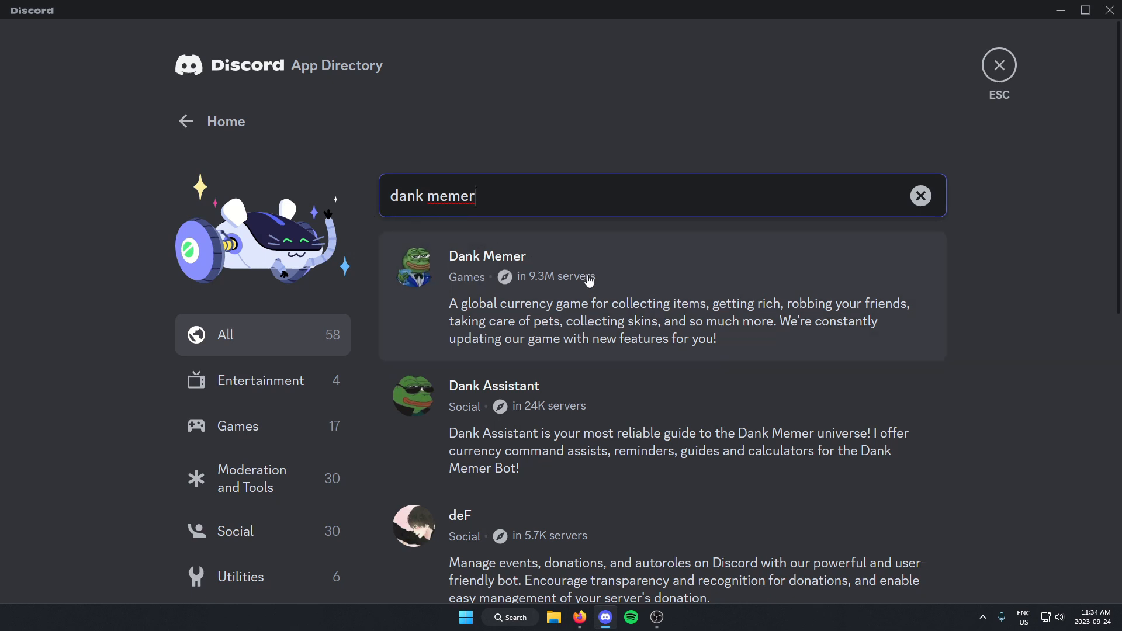
{"action": "left_click", "coordinate": [487, 256]}
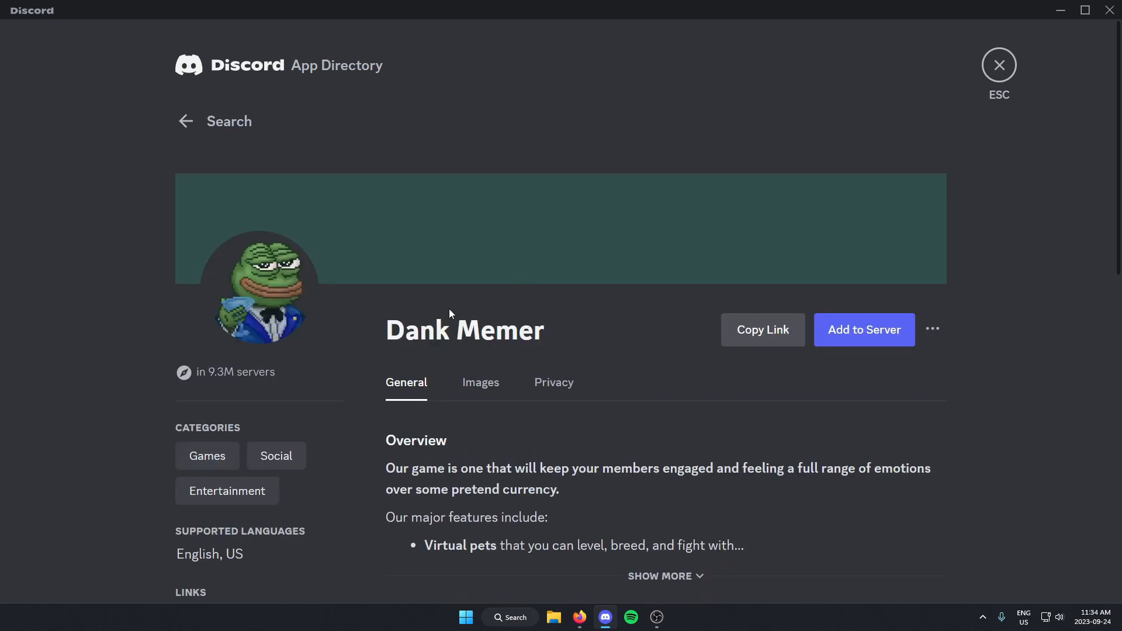
{"action": "mouse_move", "coordinate": [865, 343]}
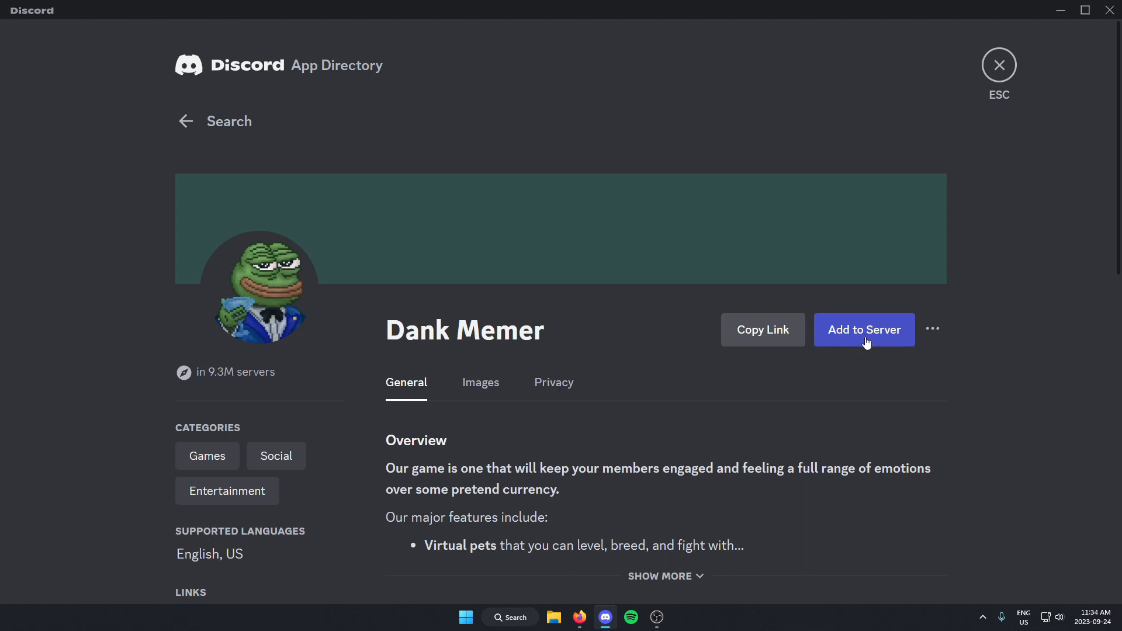
Add Dank Memer to test server and authorize its requested permissions
{"action": "left_click", "coordinate": [864, 330]}
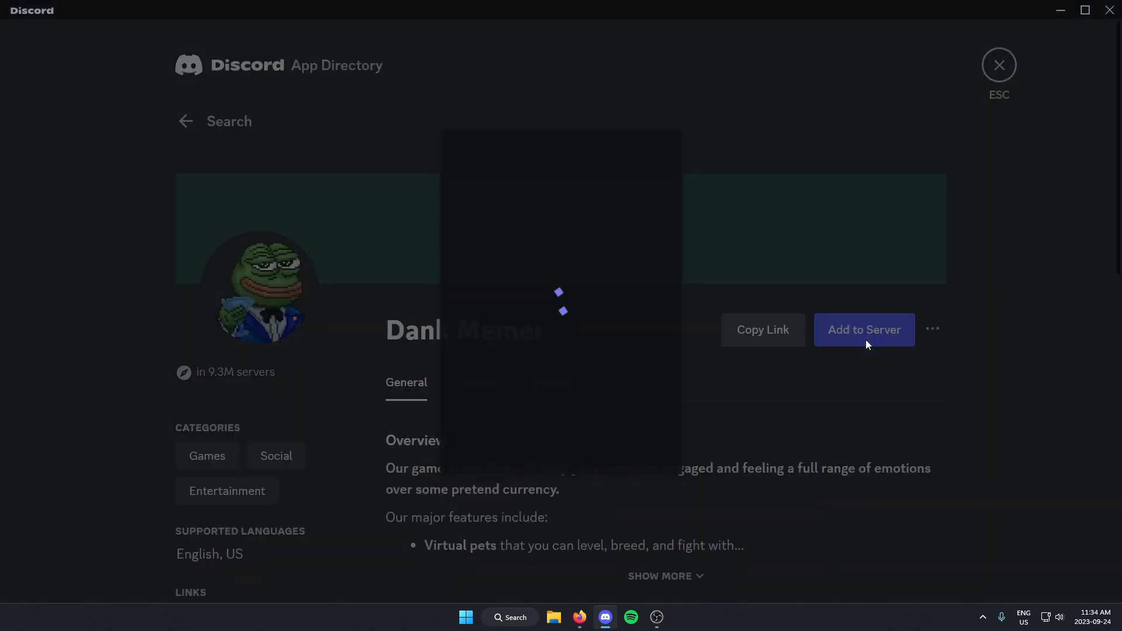
{"action": "left_click", "coordinate": [864, 329]}
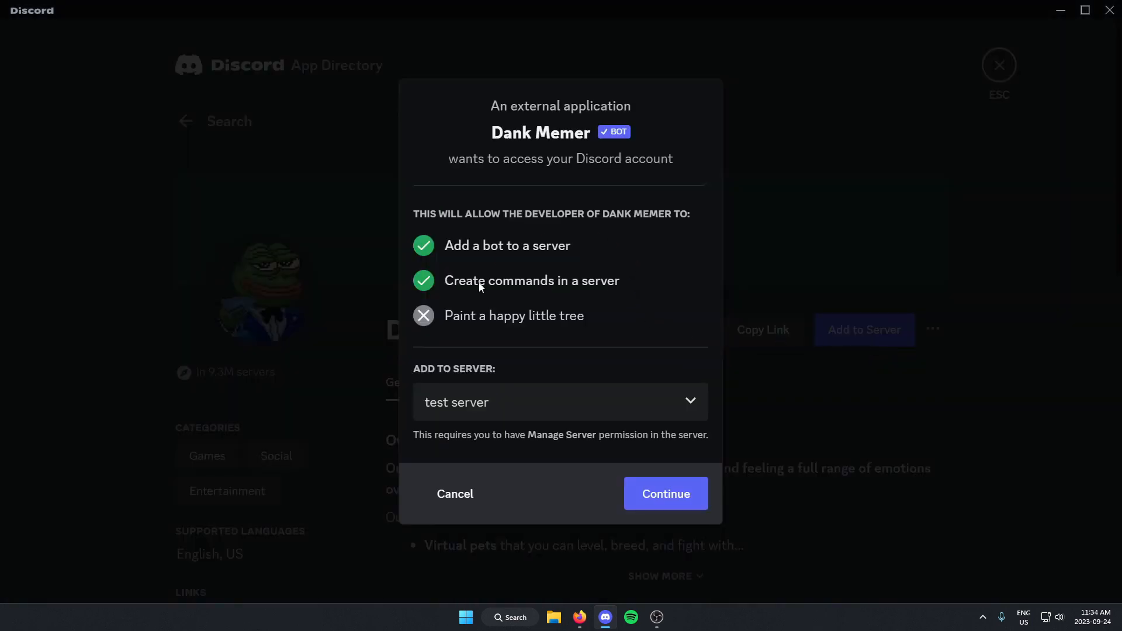
{"action": "mouse_move", "coordinate": [673, 422]}
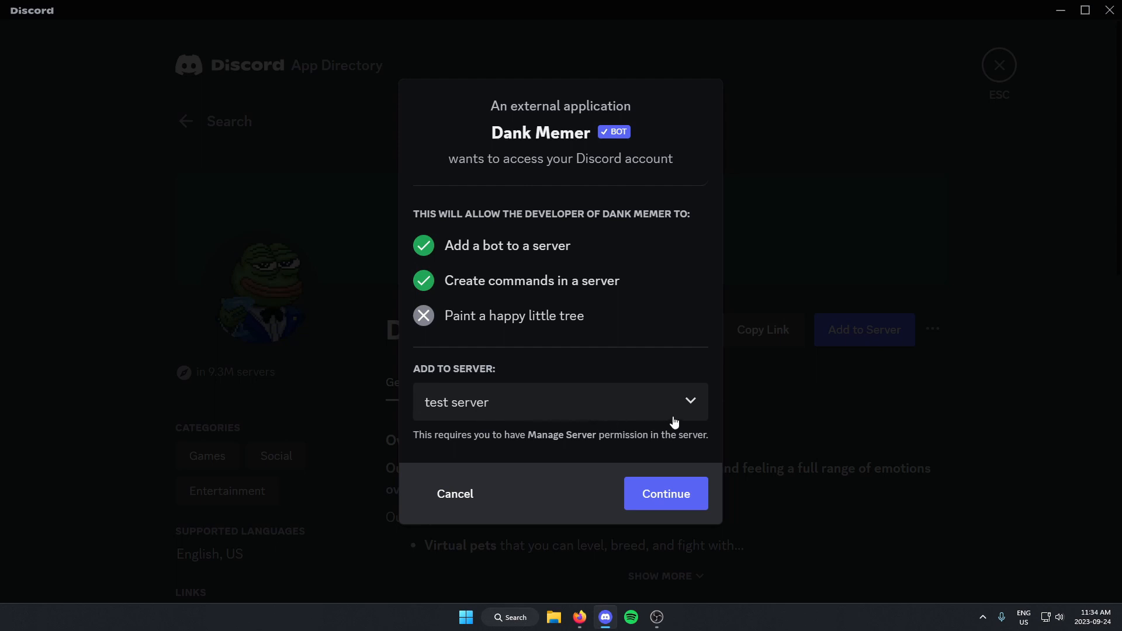
{"action": "mouse_move", "coordinate": [571, 444]}
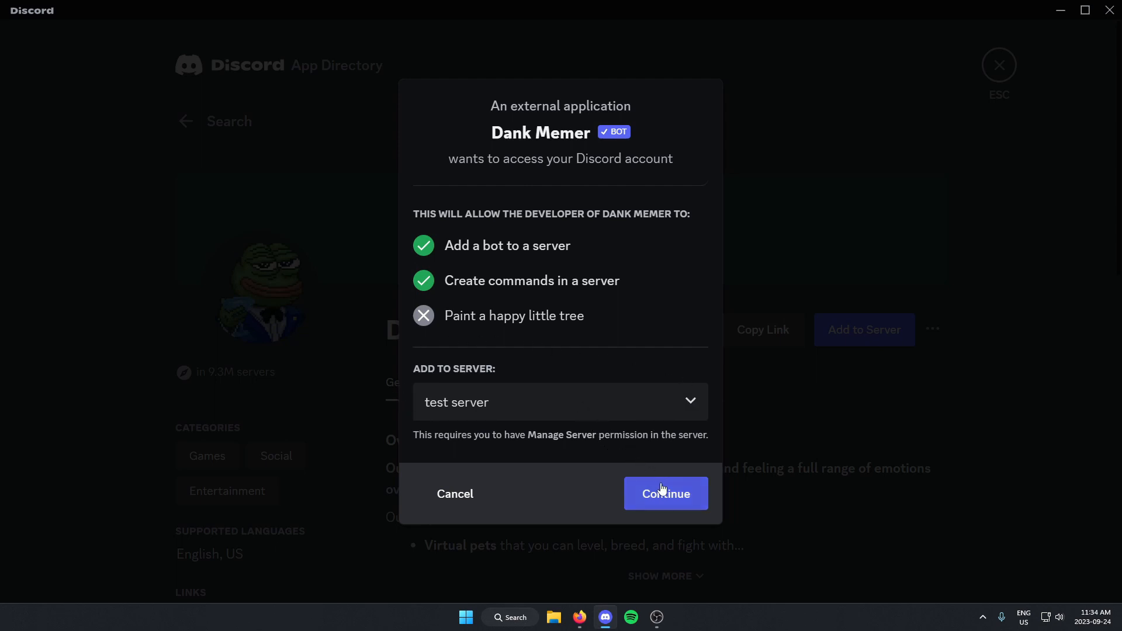
{"action": "left_click", "coordinate": [664, 494]}
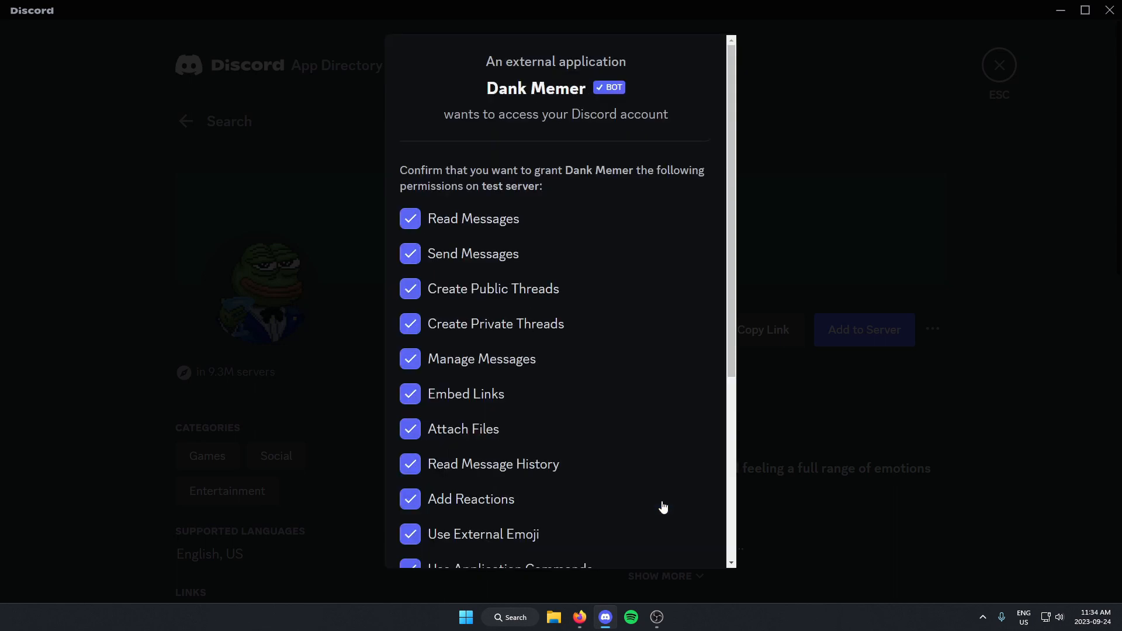
{"action": "mouse_move", "coordinate": [452, 191]}
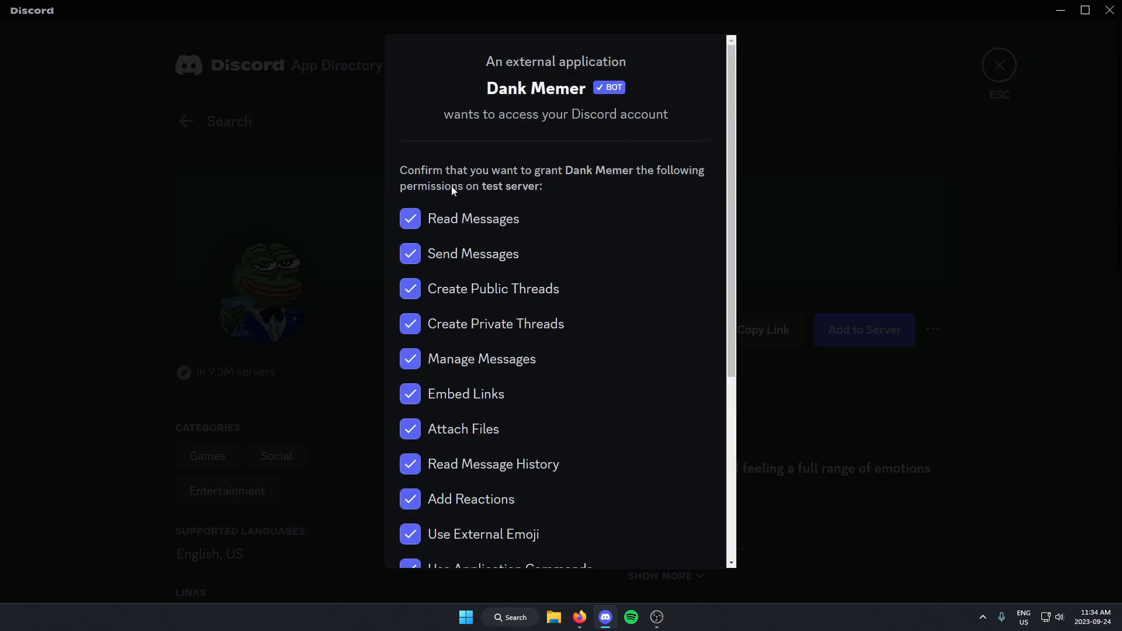
{"action": "scroll", "scroll_direction": "down", "scroll_amount": 3}
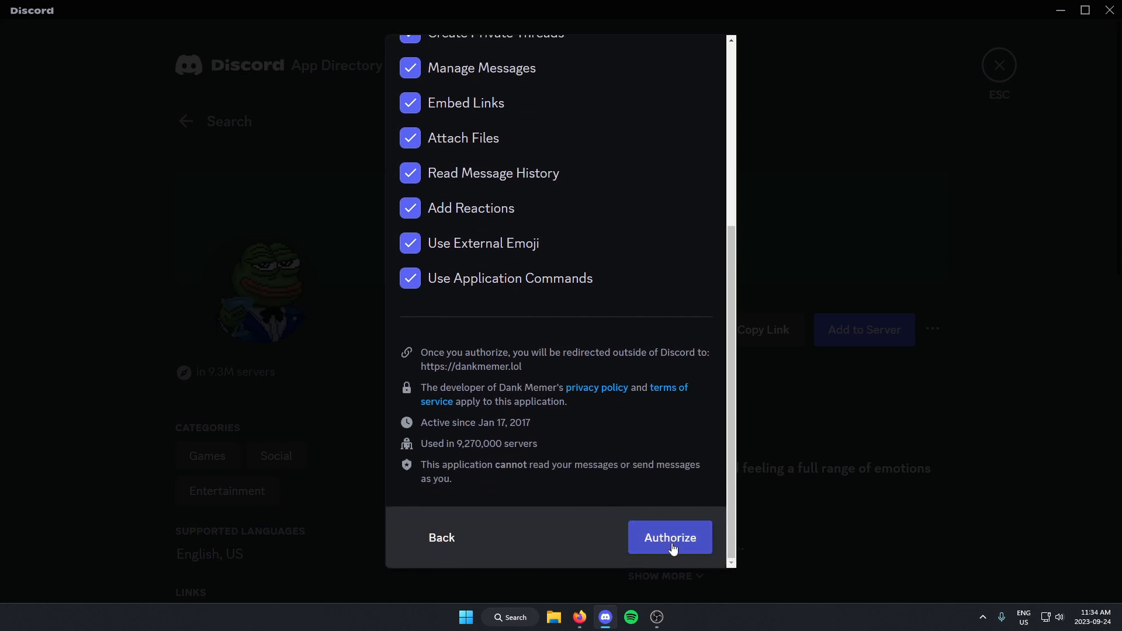
{"action": "left_click", "coordinate": [669, 538]}
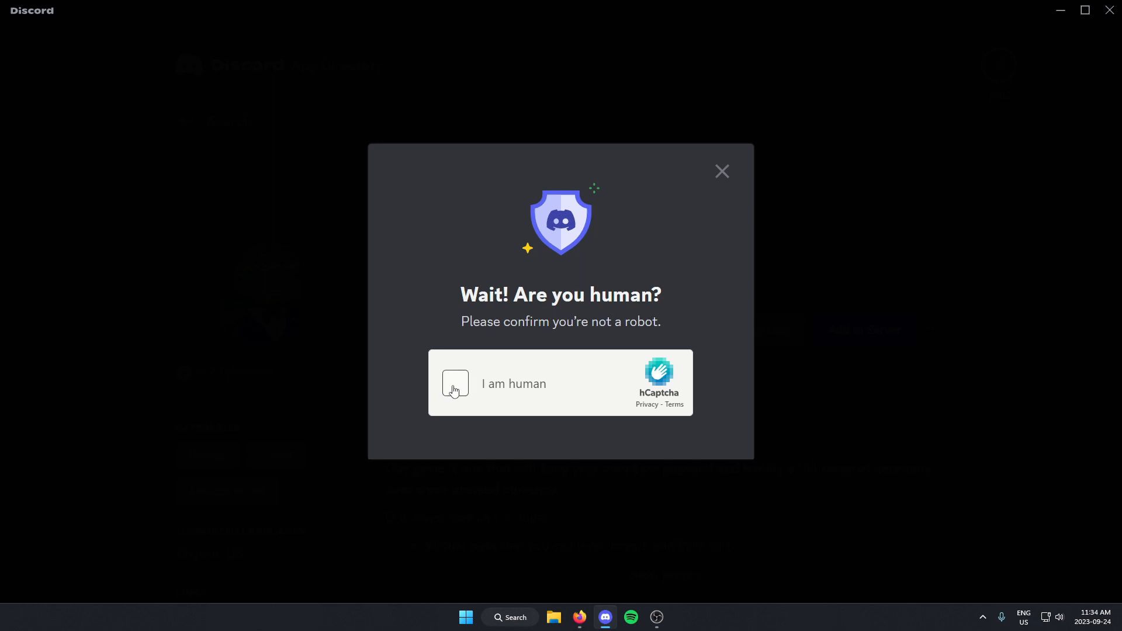
Tick the 'I am human' hCaptcha box, then switch back to Discord
{"action": "left_click", "coordinate": [455, 383]}
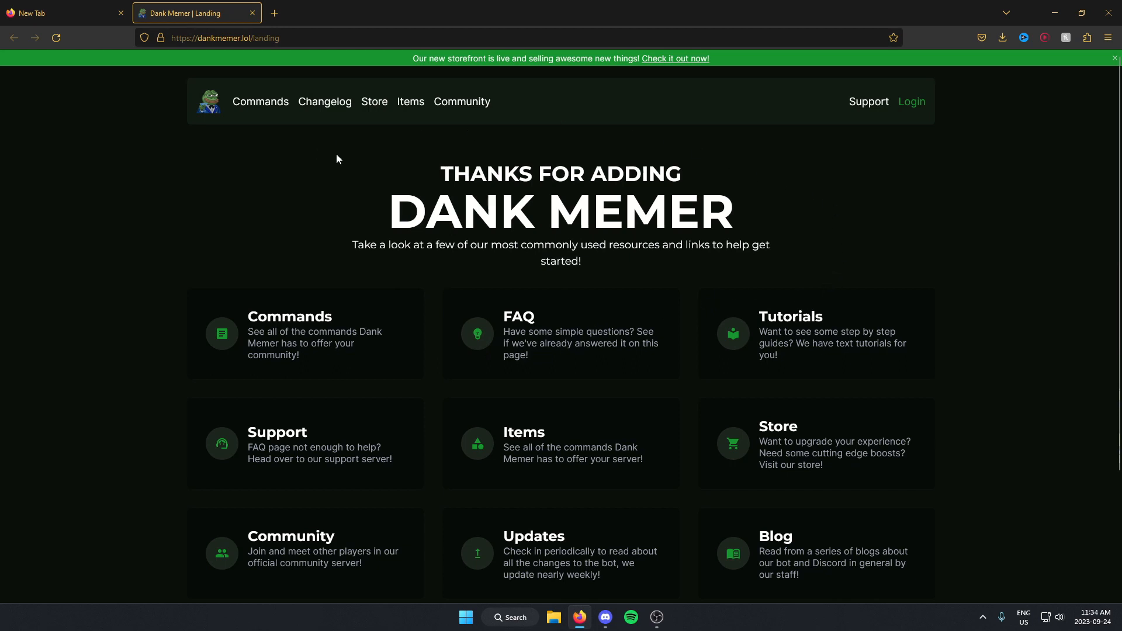
{"action": "mouse_move", "coordinate": [313, 240]}
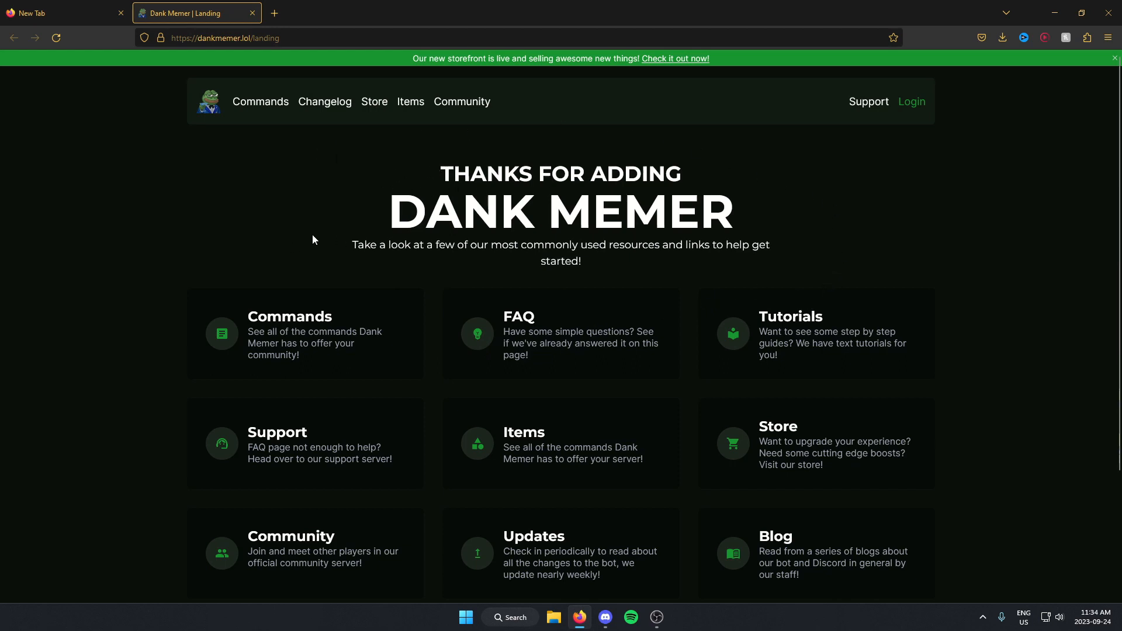
{"action": "mouse_move", "coordinate": [134, 282]}
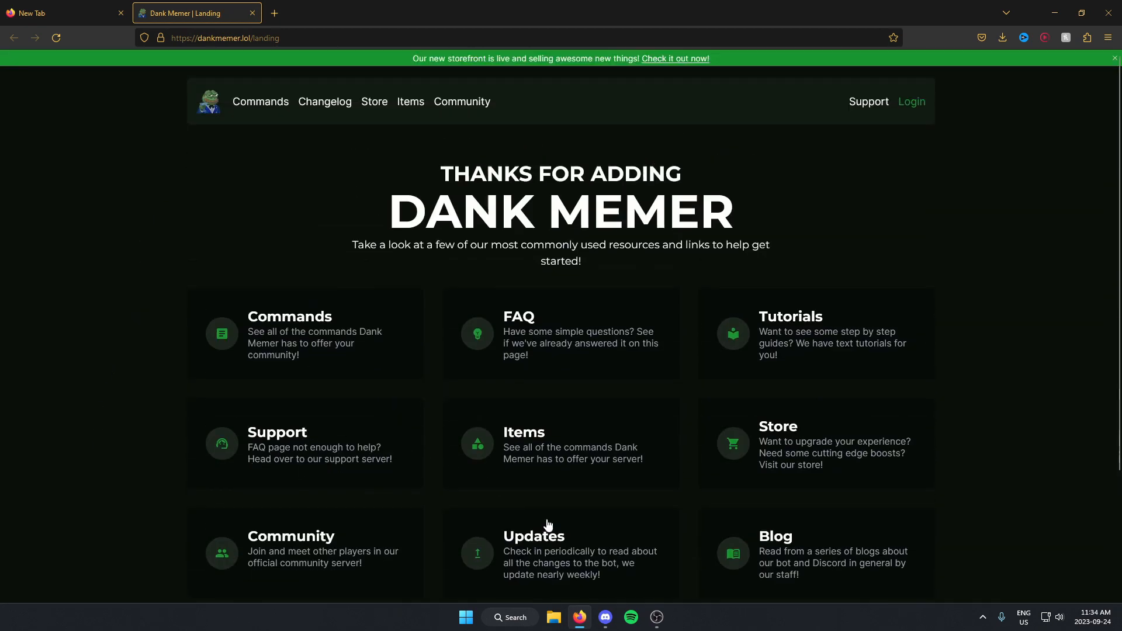
{"action": "left_click", "coordinate": [605, 617]}
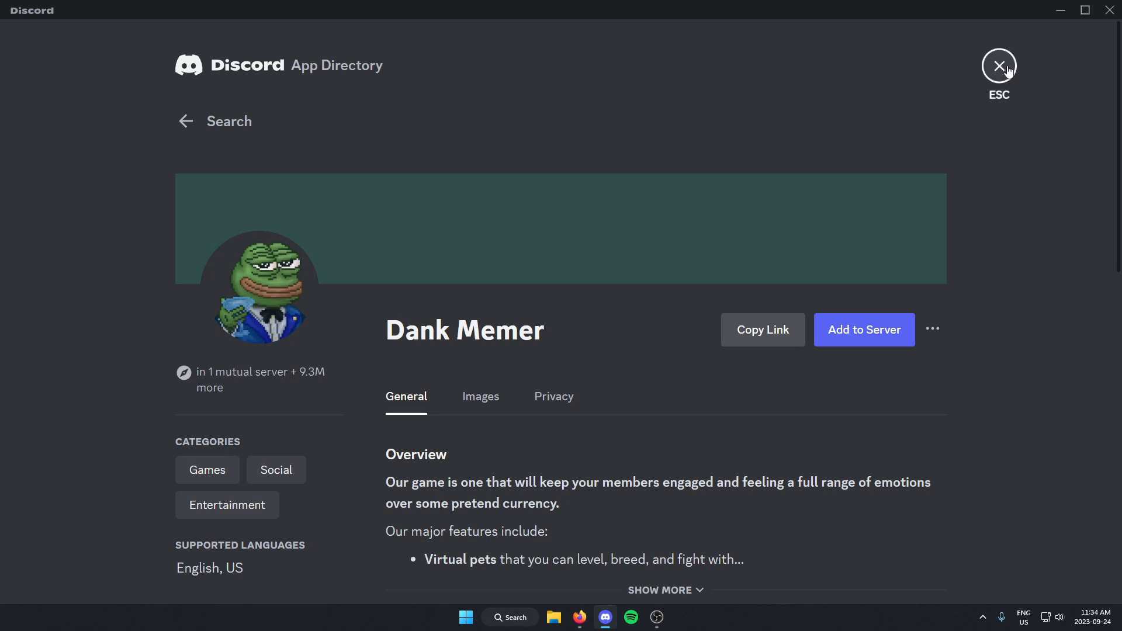
Close the App Directory to view Dank Memer's welcome message in #general
{"action": "left_click", "coordinate": [999, 64]}
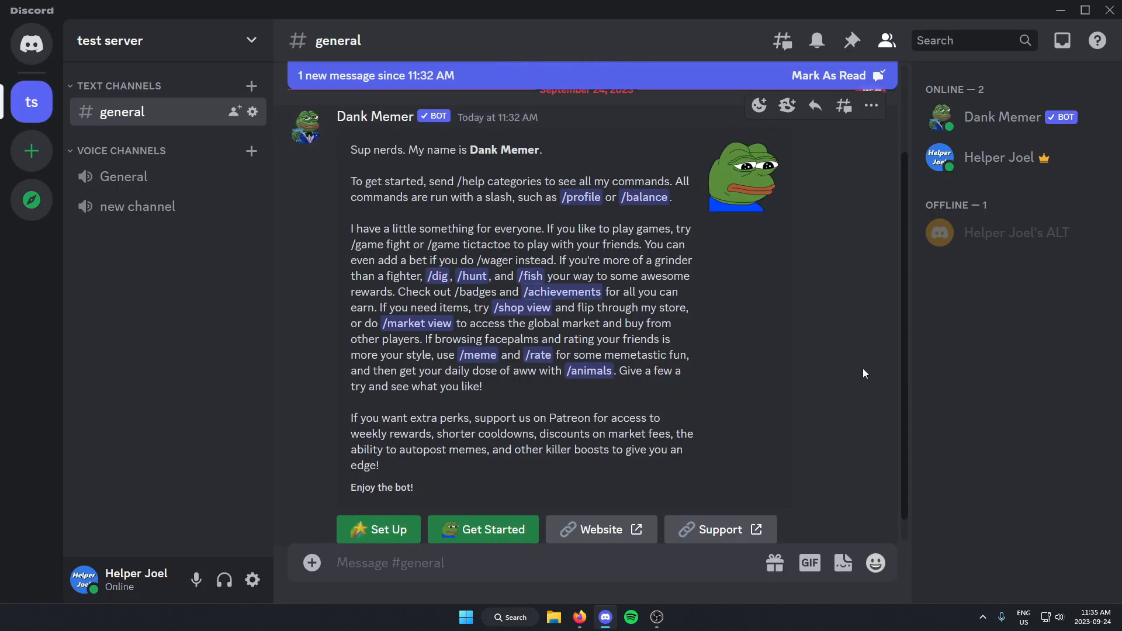